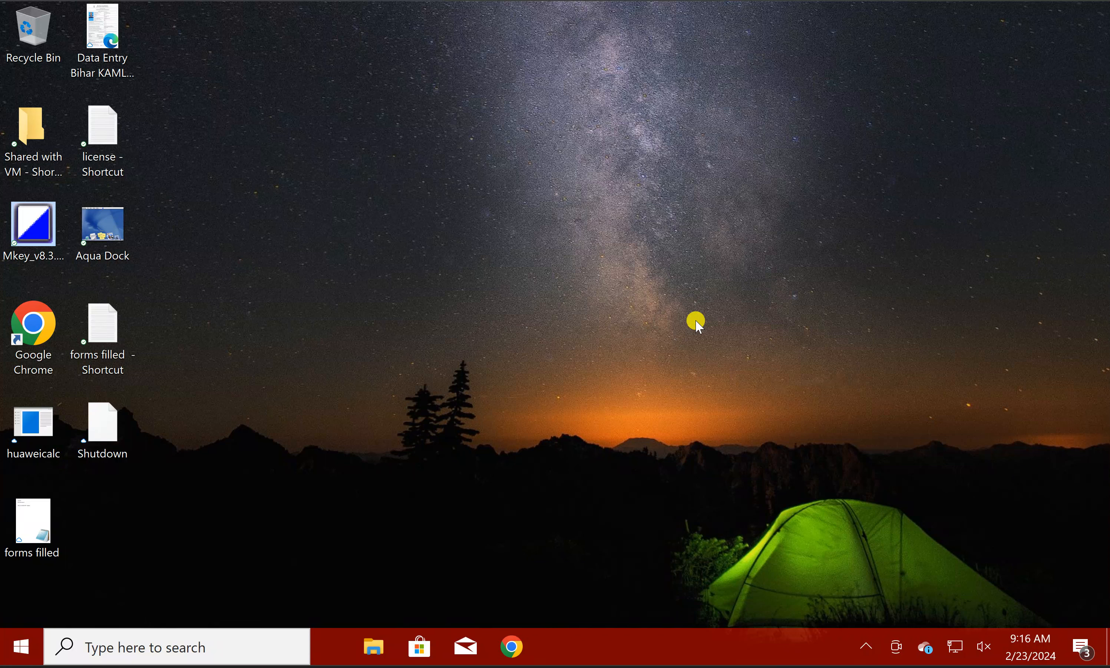
{"action": "mouse_move", "coordinate": [429, 273]}
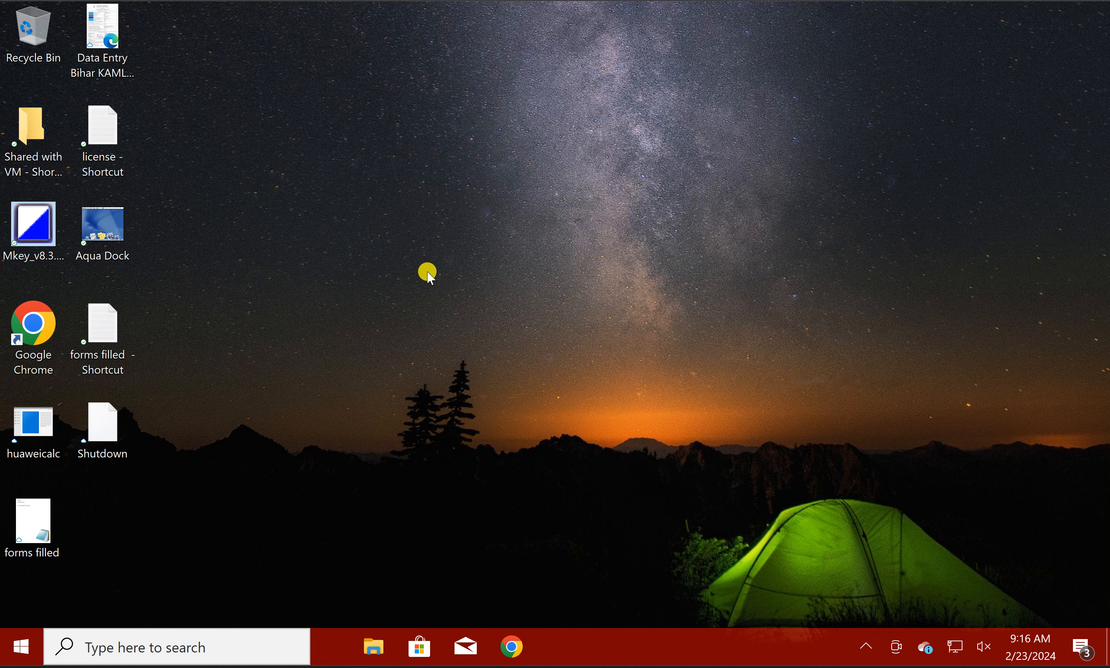
{"action": "mouse_move", "coordinate": [394, 235]}
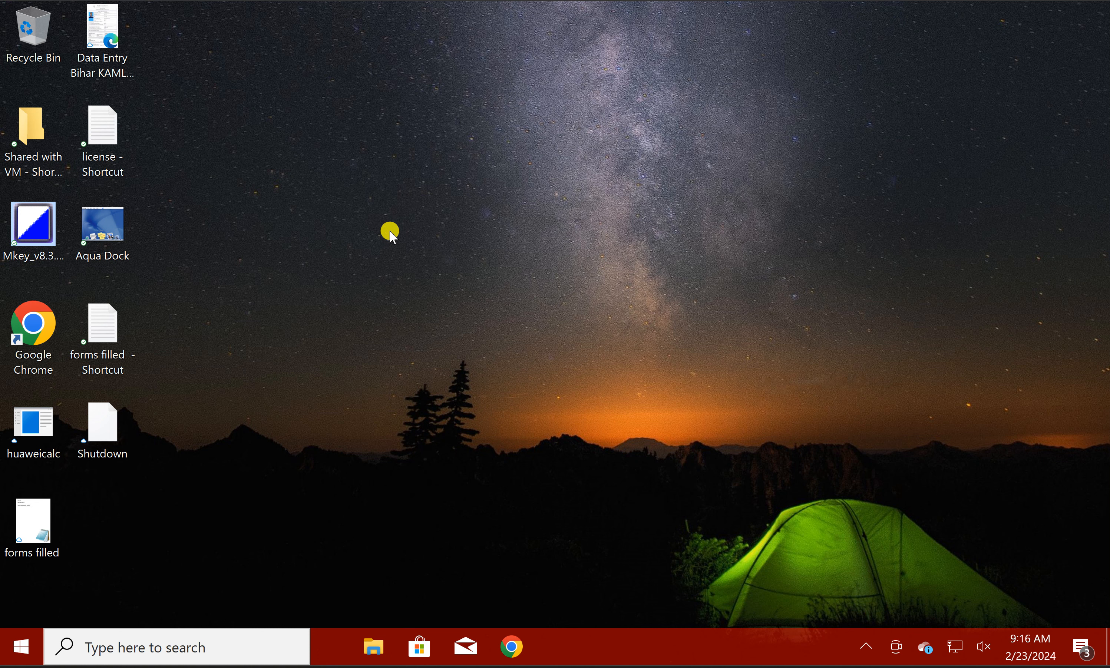
Step: Start a new desktop shortcut with item location "shutdown /s /t 0"
{"action": "right_click", "coordinate": [390, 234]}
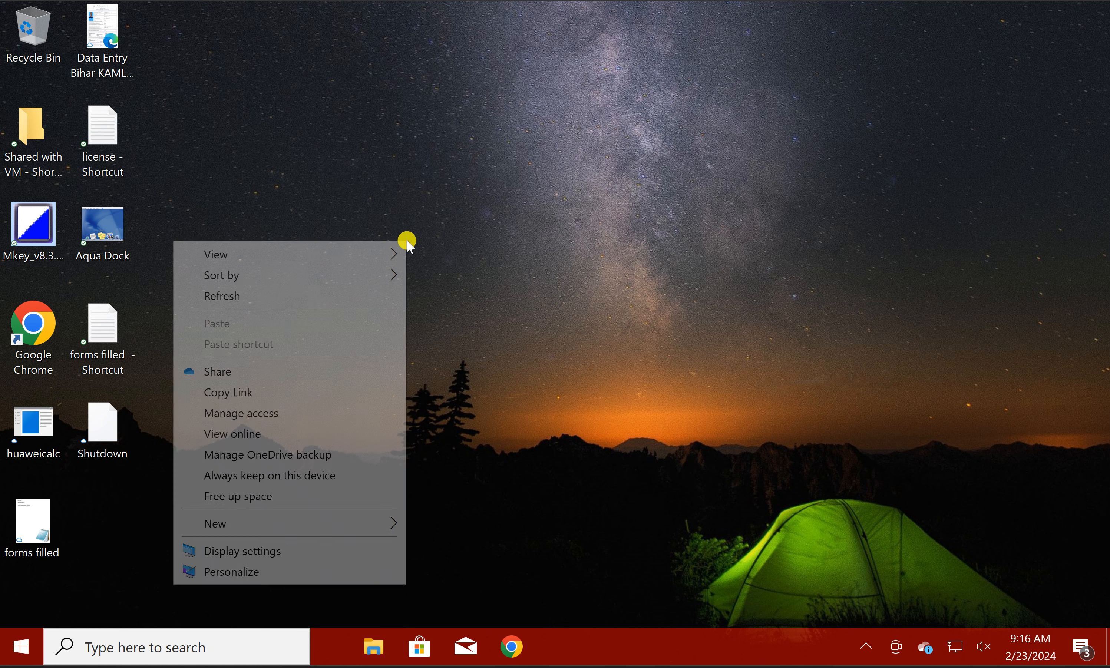
{"action": "mouse_move", "coordinate": [252, 433]}
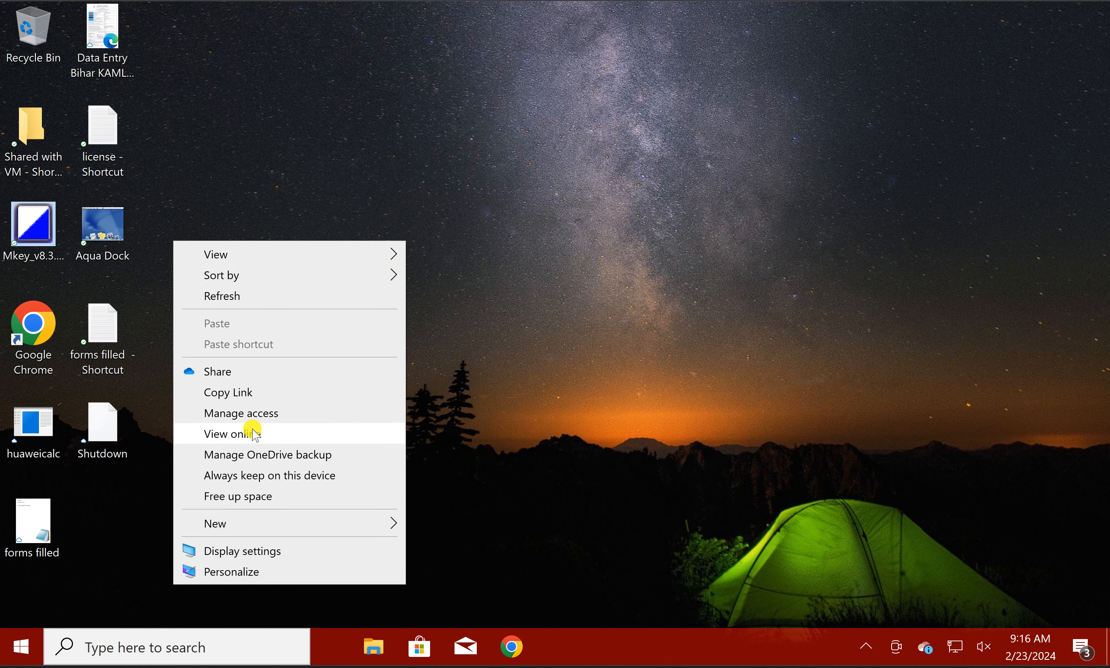
{"action": "mouse_move", "coordinate": [322, 530]}
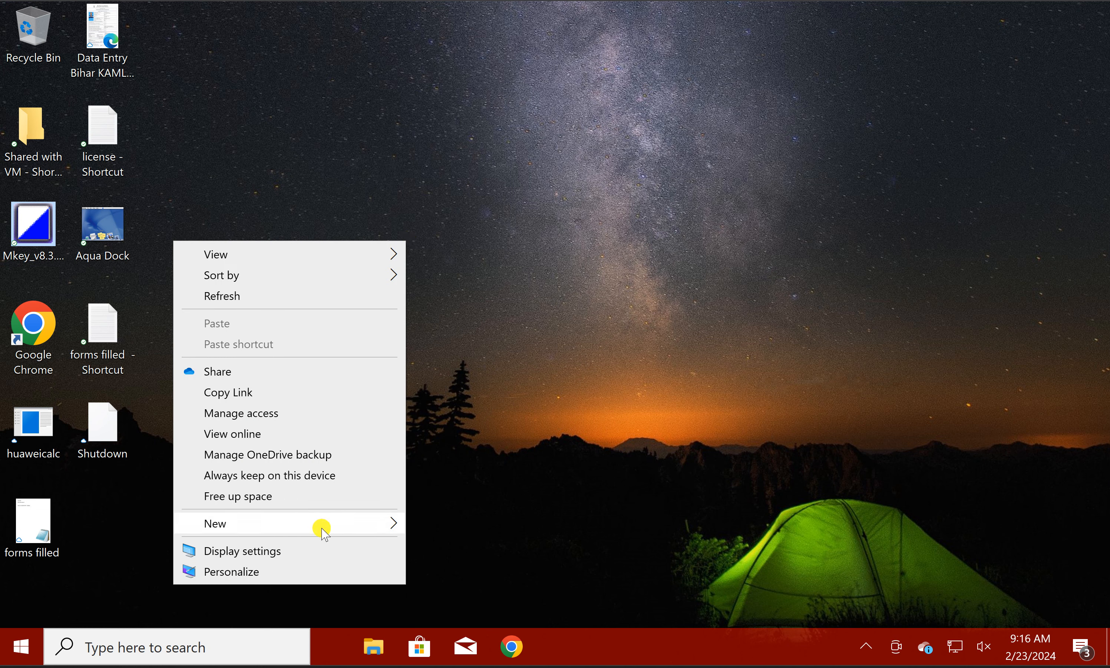
{"action": "left_click", "coordinate": [214, 522]}
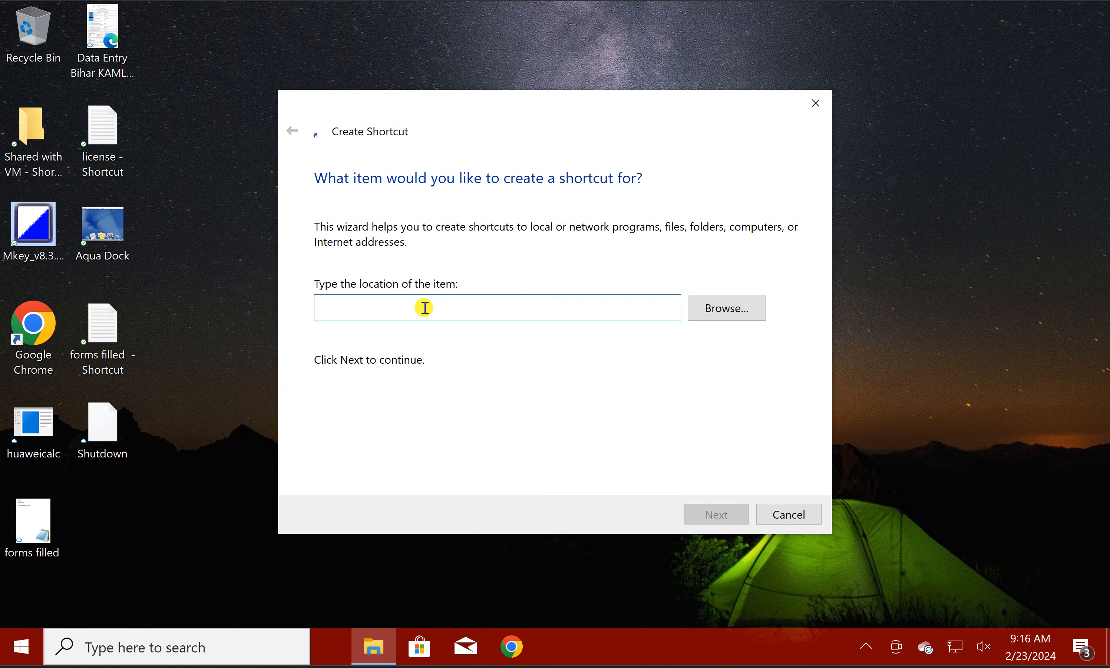
{"action": "type", "text": "shutdown"}
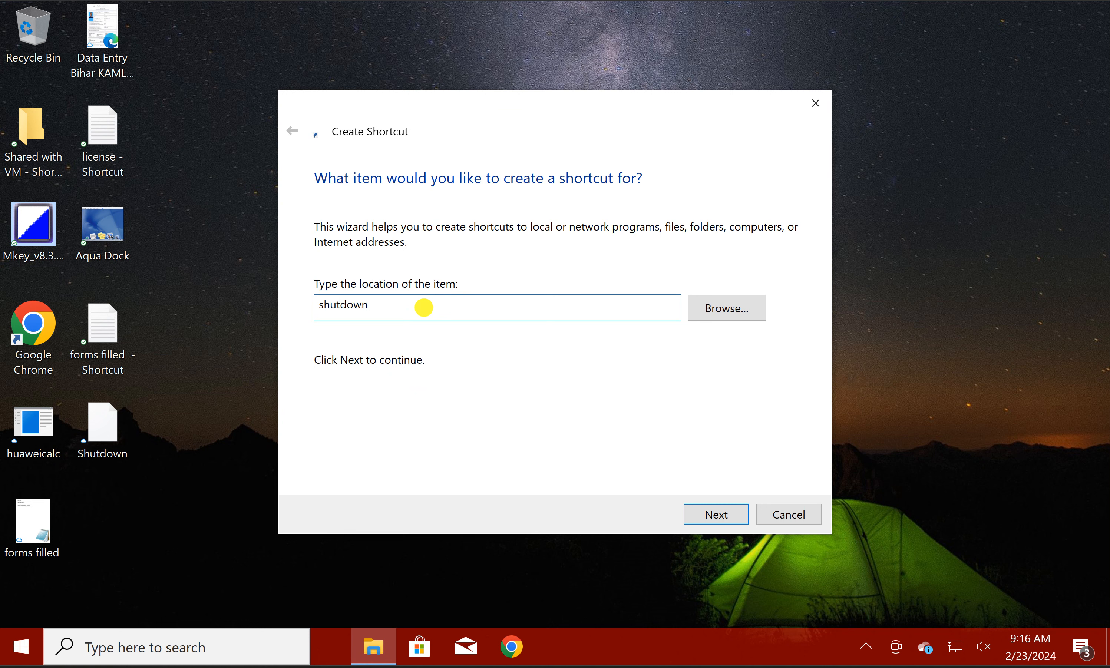
{"action": "type", "text": "/s /"}
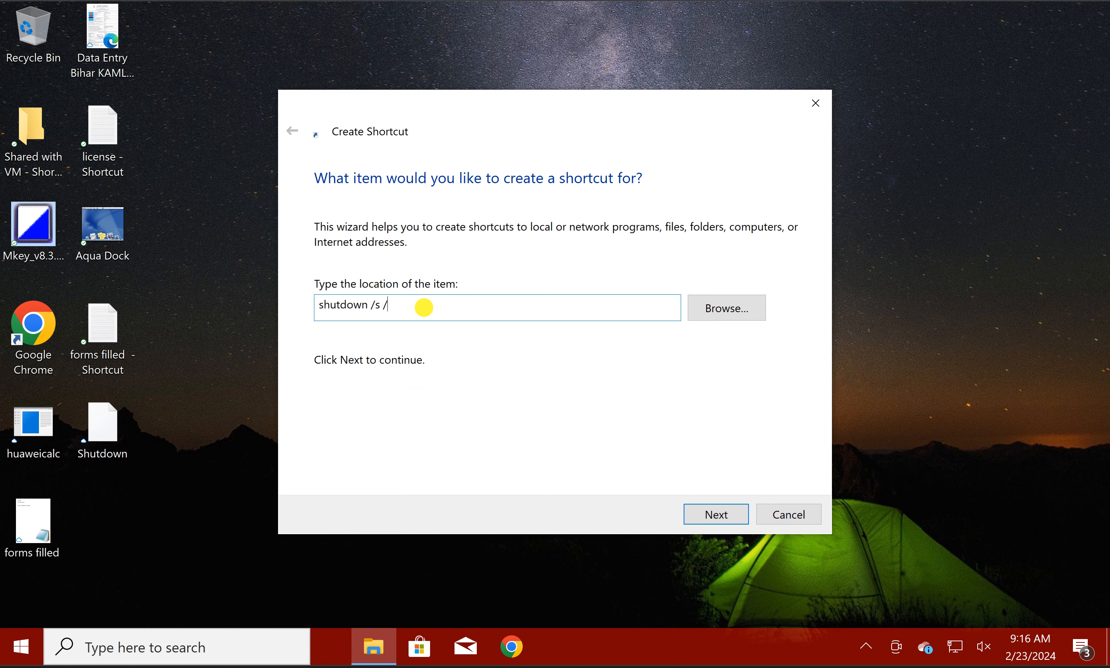
{"action": "type", "text": "t 0"}
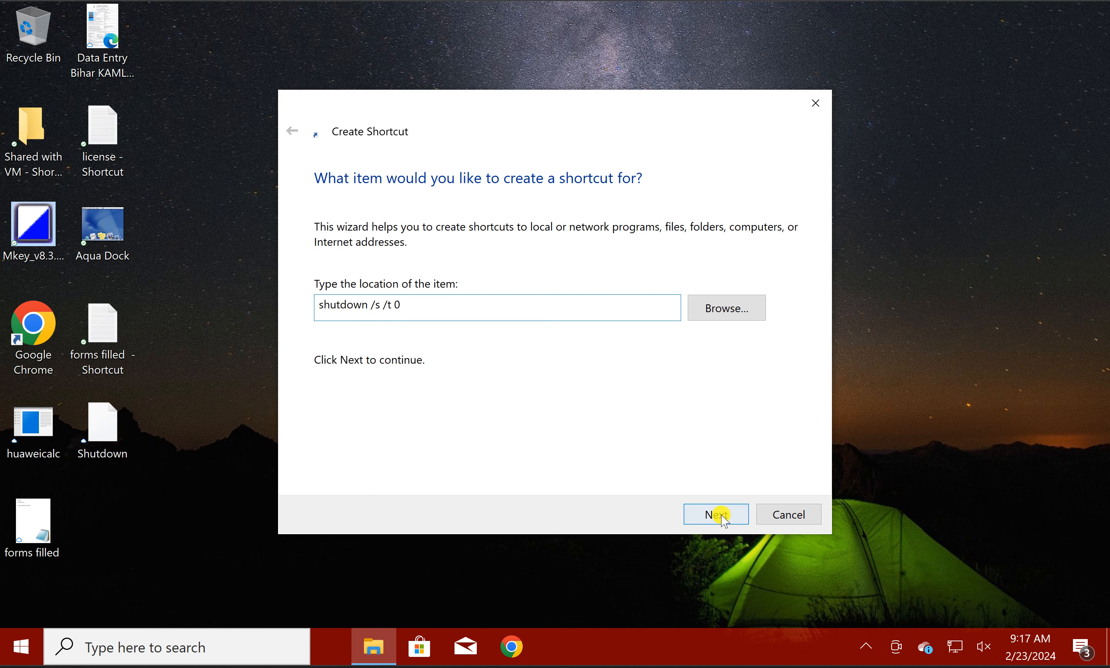
Step: Name the shortcut "Turn Off" and finish so it appears on the desktop
{"action": "left_click", "coordinate": [715, 514]}
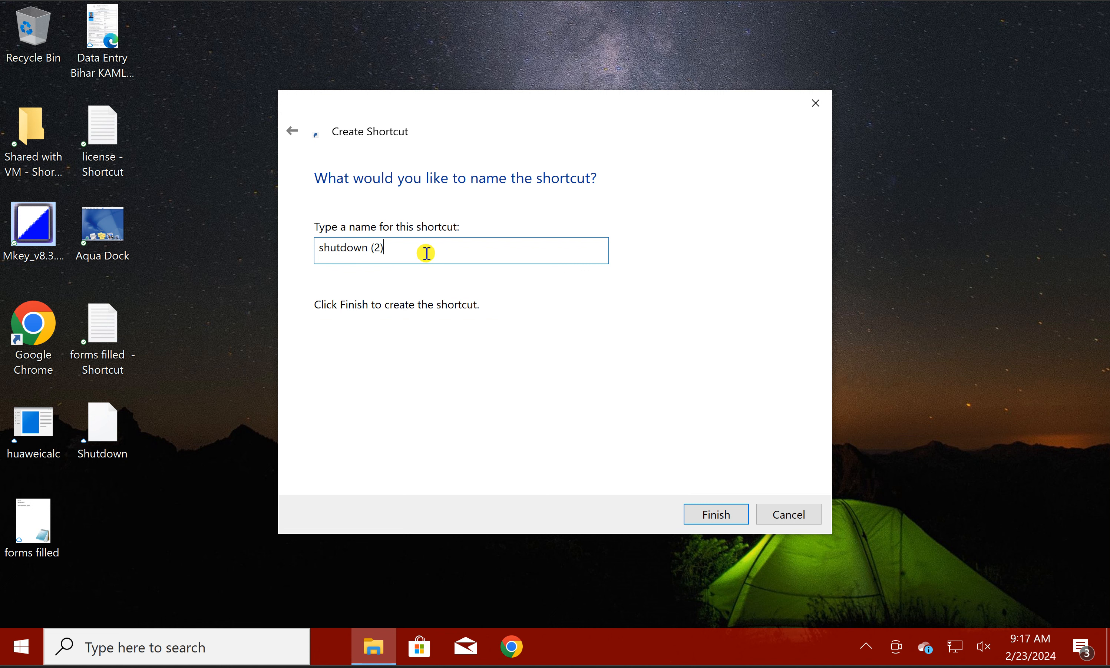
{"action": "mouse_move", "coordinate": [399, 252]}
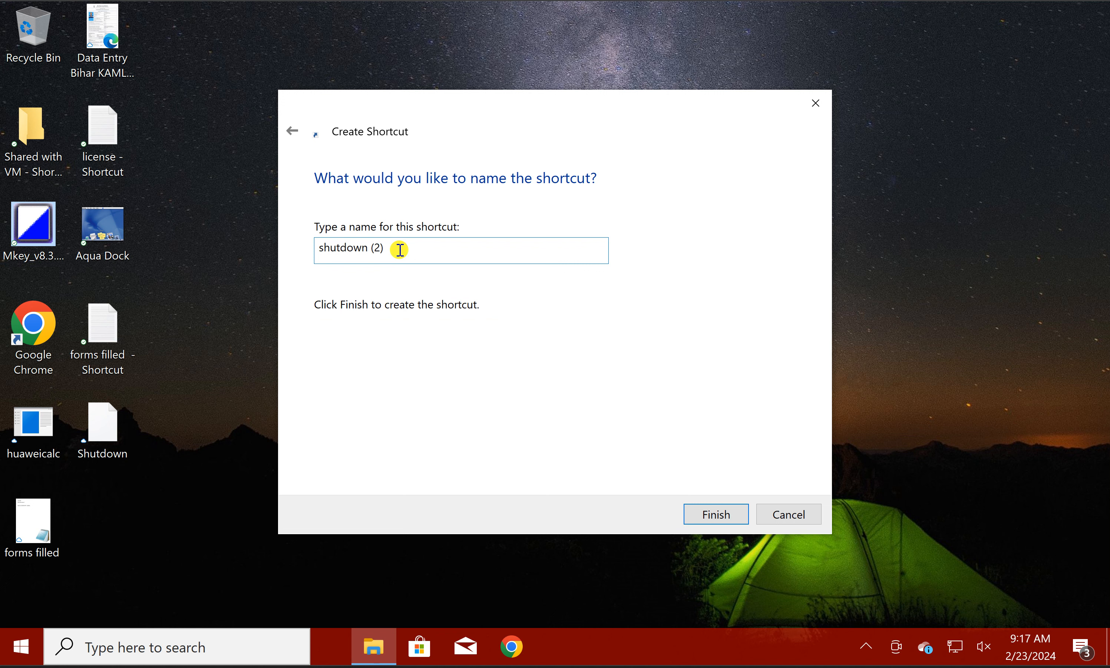
{"action": "double_click", "coordinate": [342, 249]}
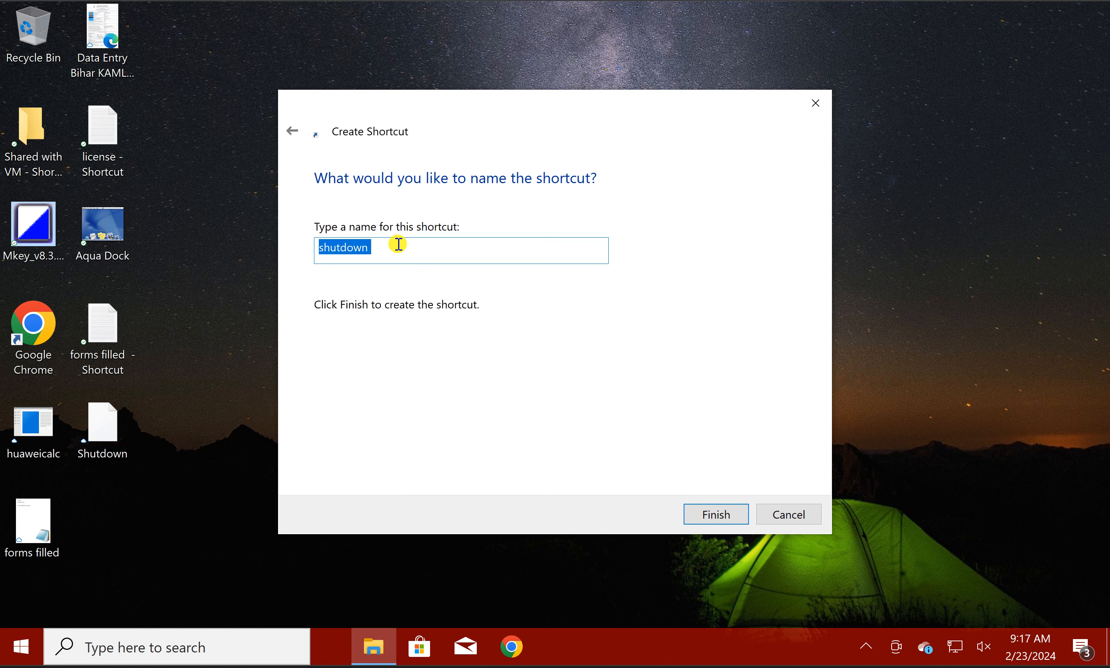
{"action": "type", "text": "Turn Off"}
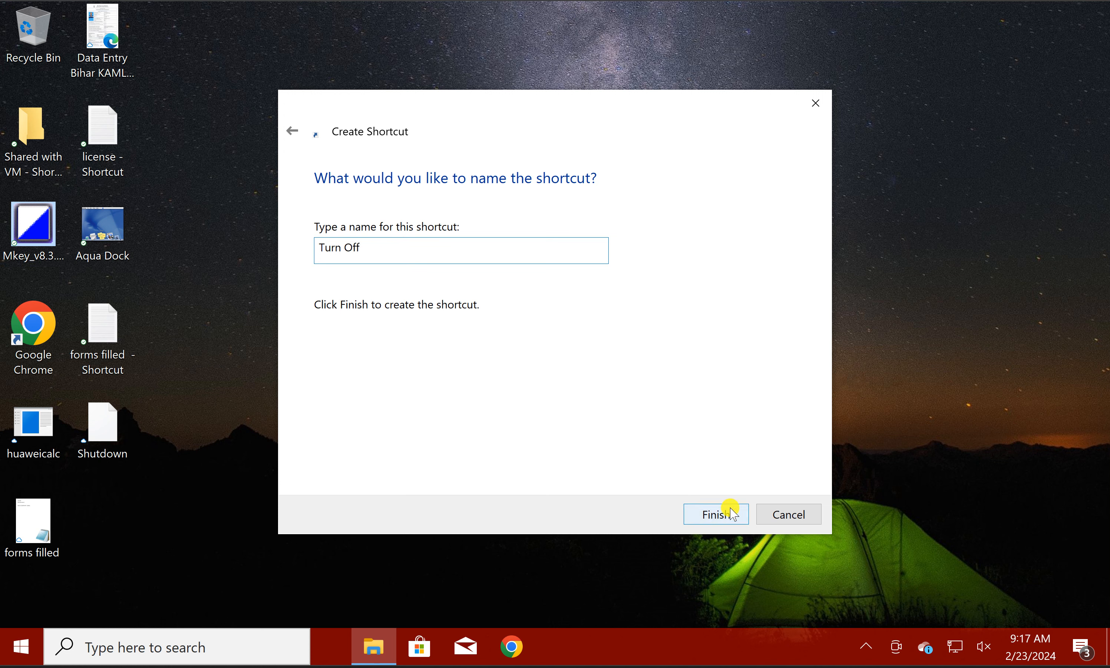
{"action": "left_click", "coordinate": [714, 514]}
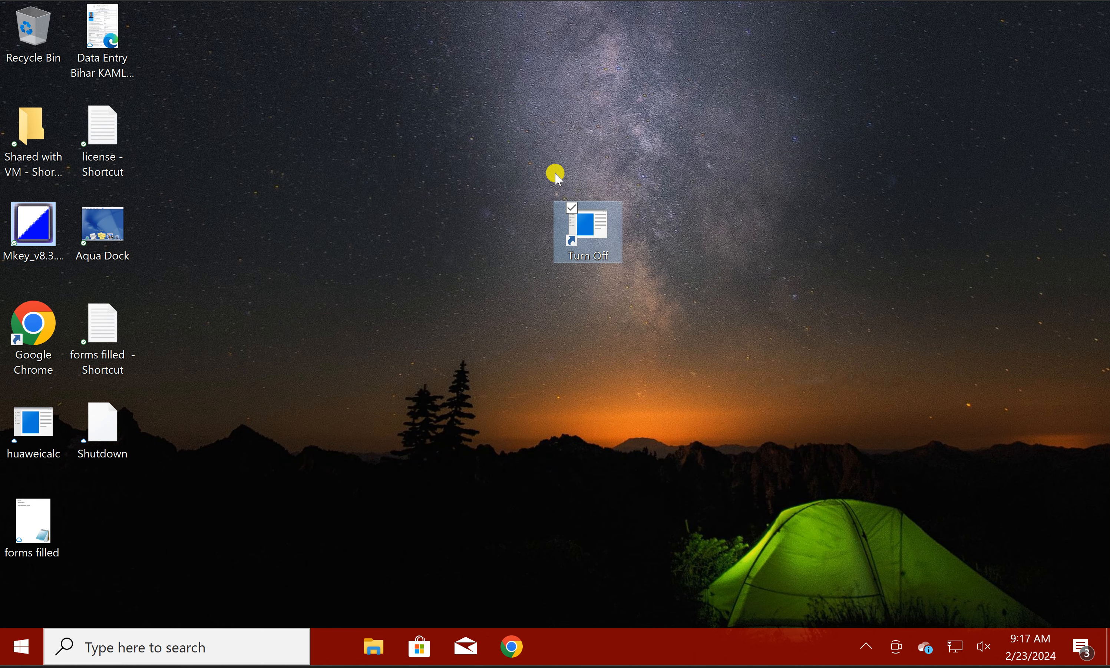
{"action": "mouse_move", "coordinate": [694, 269]}
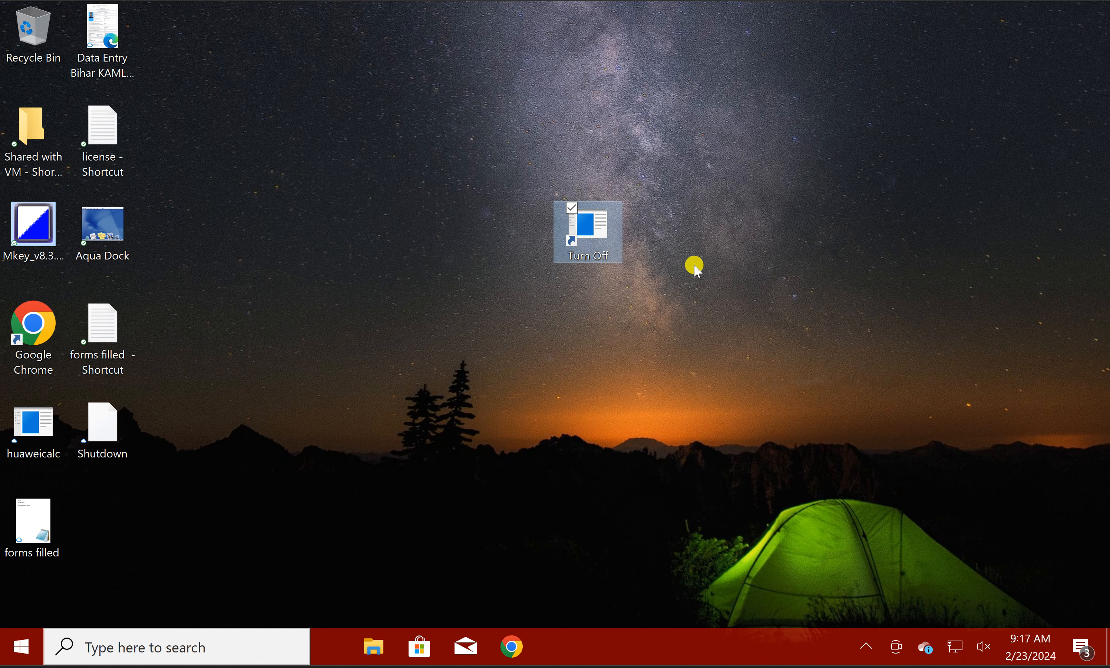
{"action": "mouse_move", "coordinate": [600, 244]}
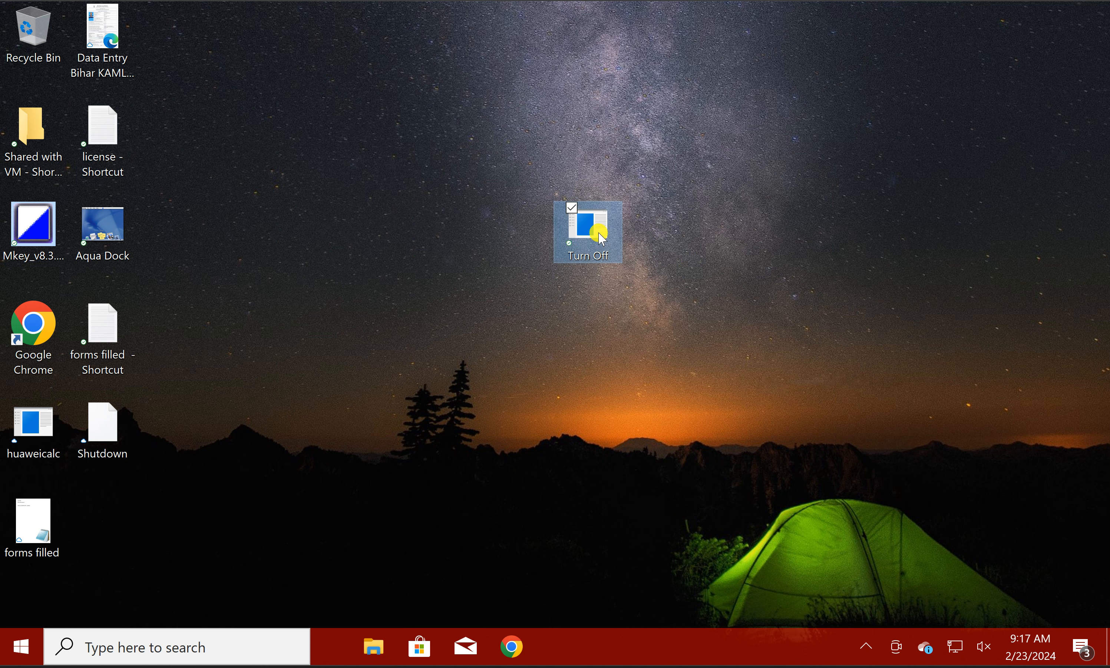
{"action": "right_click", "coordinate": [587, 232]}
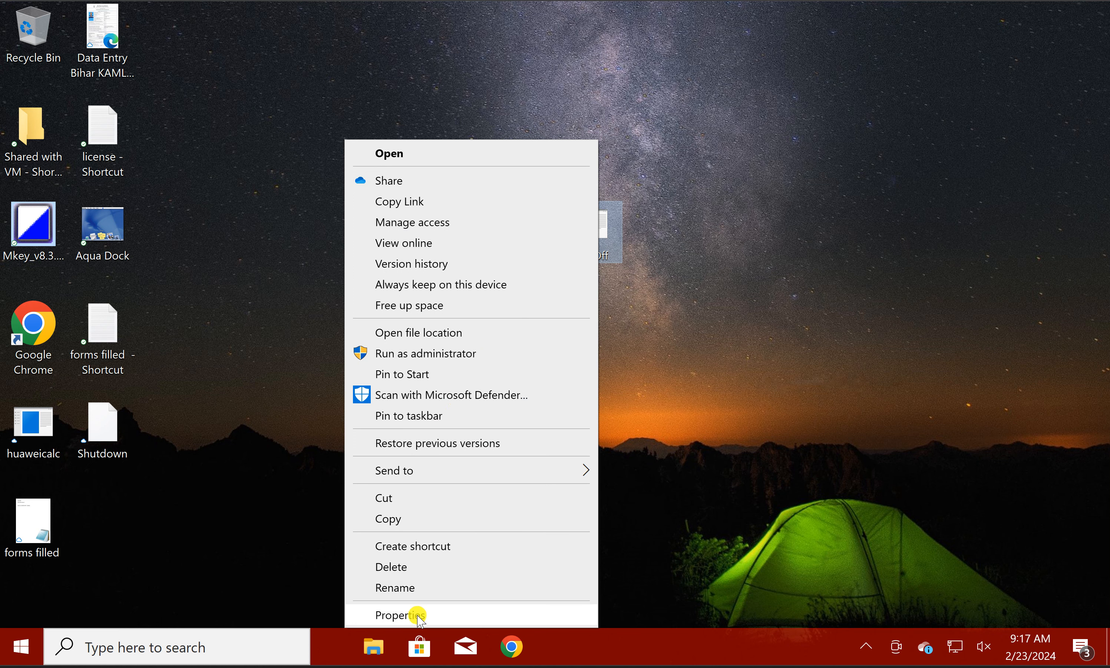
Step: In the Turn Off shortcut's Properties, set Shortcut key to Ctrl + Alt + T and save
{"action": "left_click", "coordinate": [399, 614]}
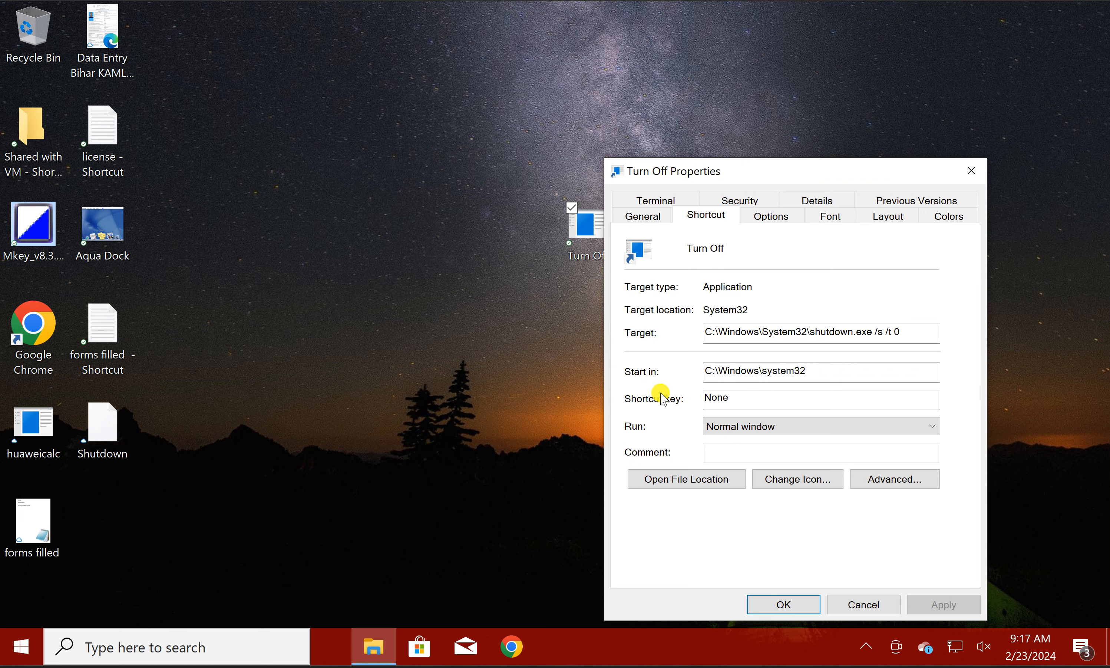
{"action": "mouse_move", "coordinate": [666, 407]}
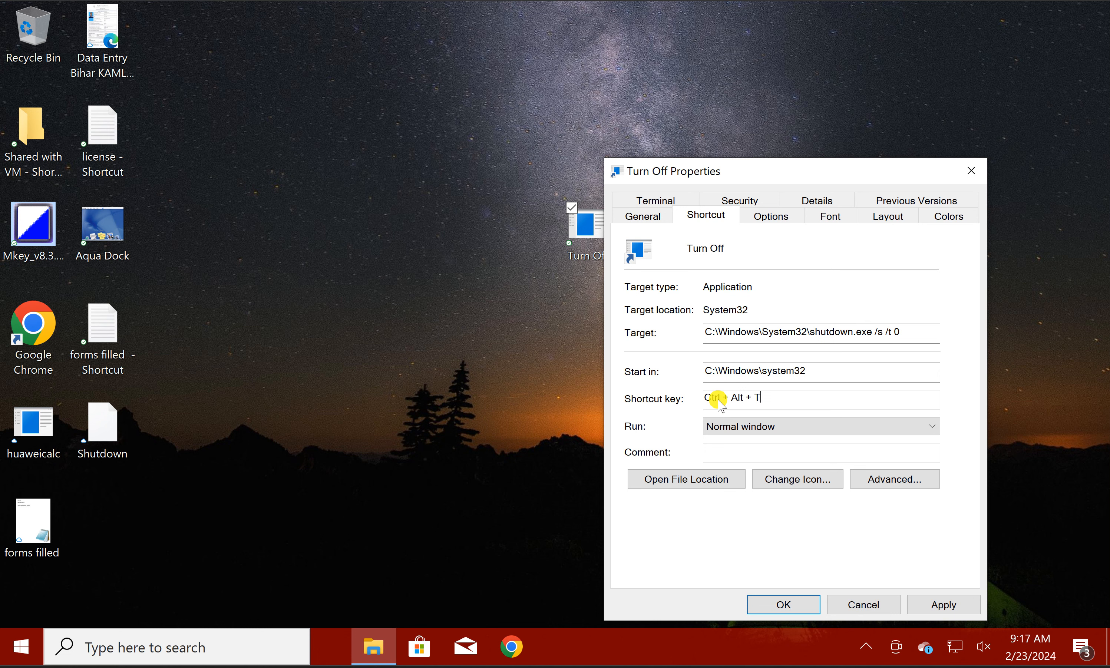
{"action": "mouse_move", "coordinate": [944, 605]}
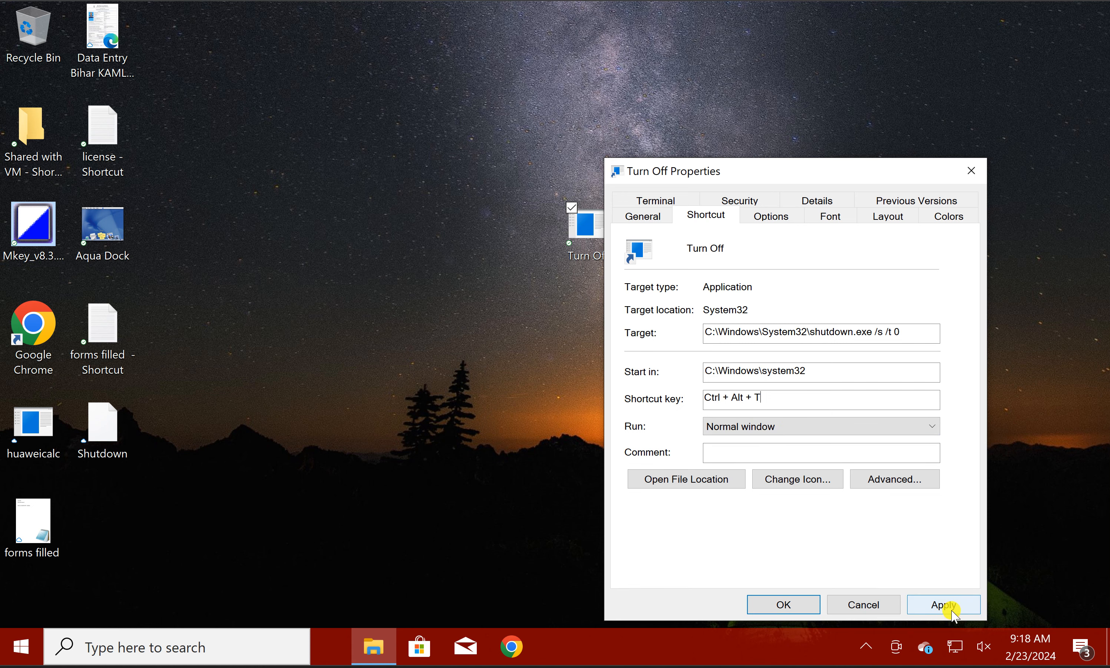
{"action": "left_click", "coordinate": [943, 605]}
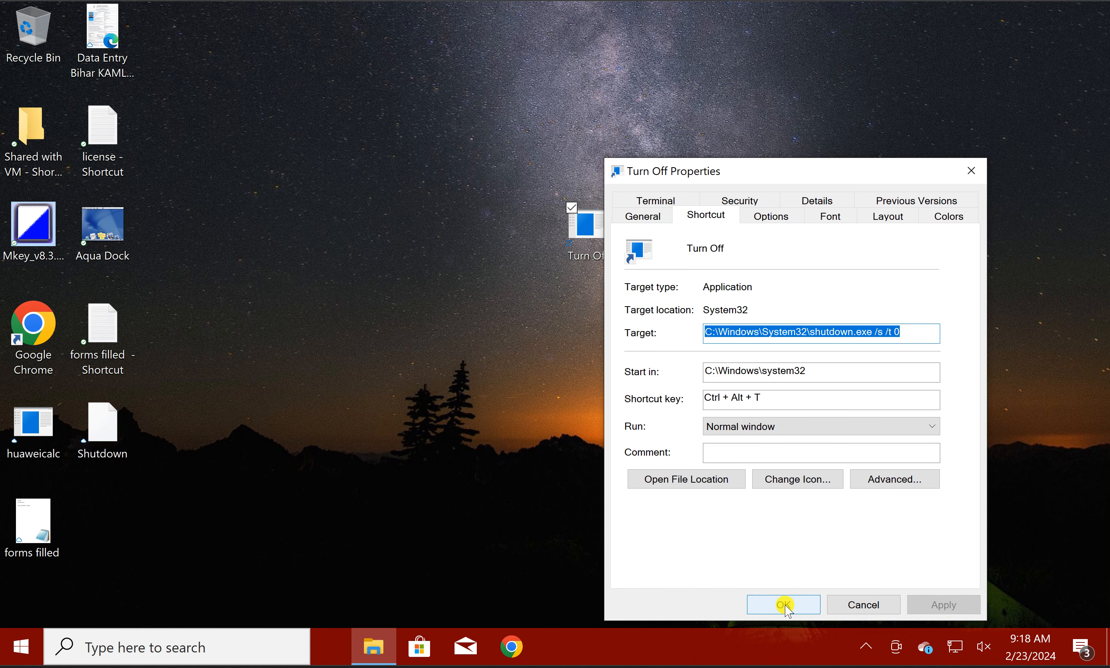
{"action": "left_click", "coordinate": [783, 605]}
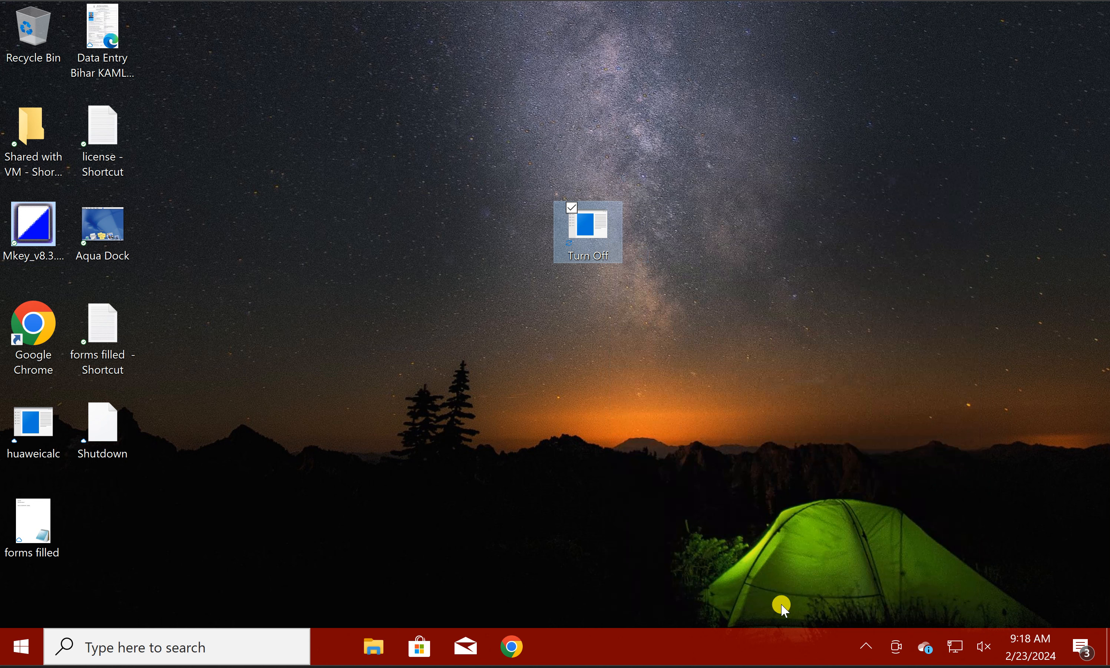
{"action": "mouse_move", "coordinate": [782, 606]}
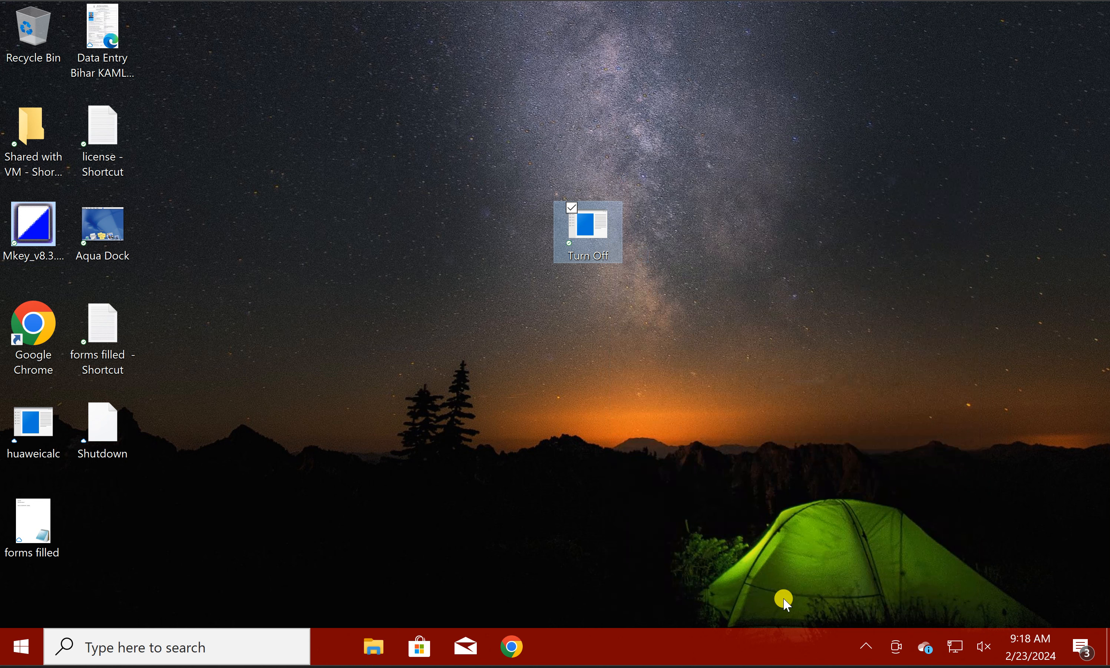
{"action": "mouse_move", "coordinate": [837, 650]}
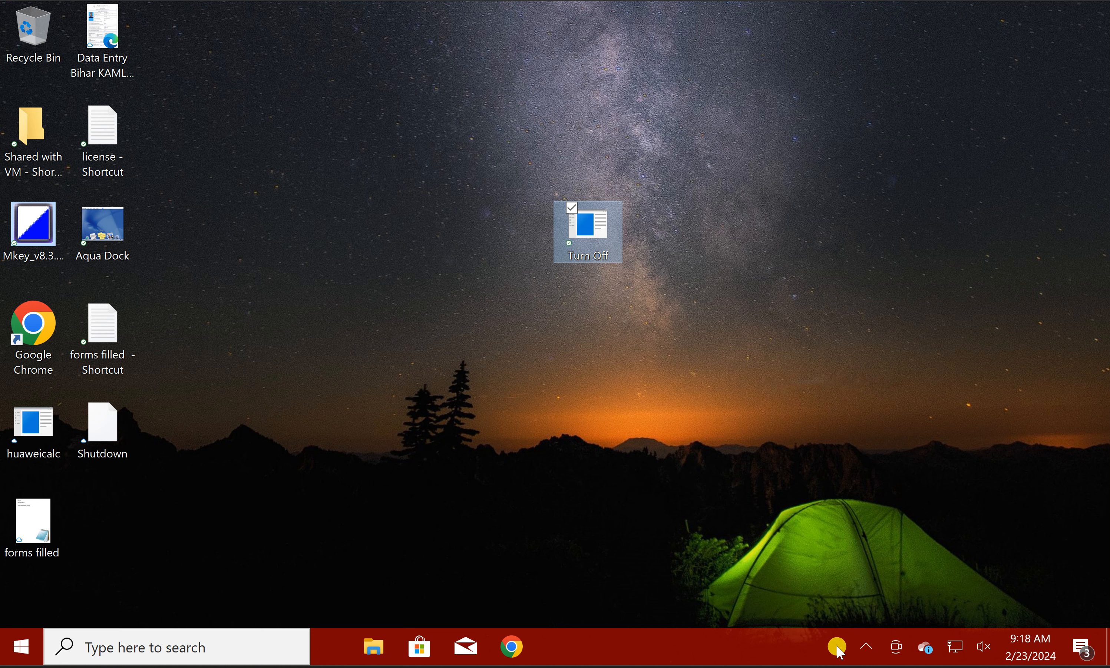